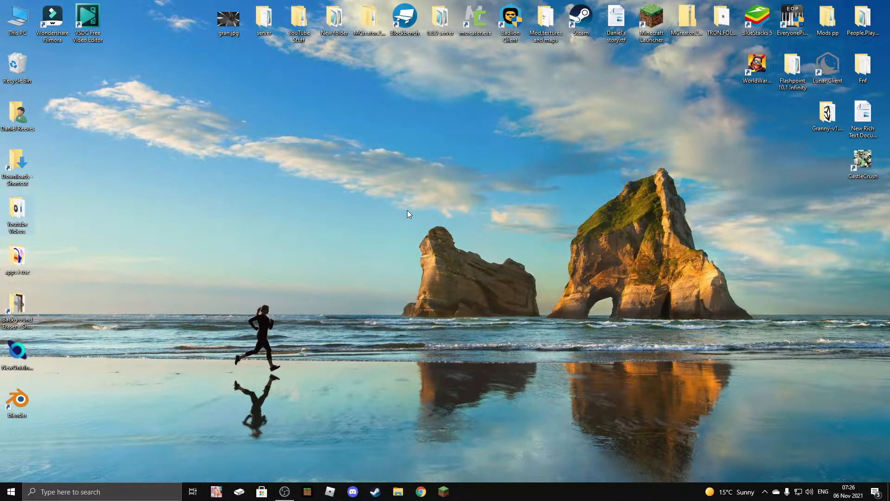
pyautogui.moveTo(426, 201)
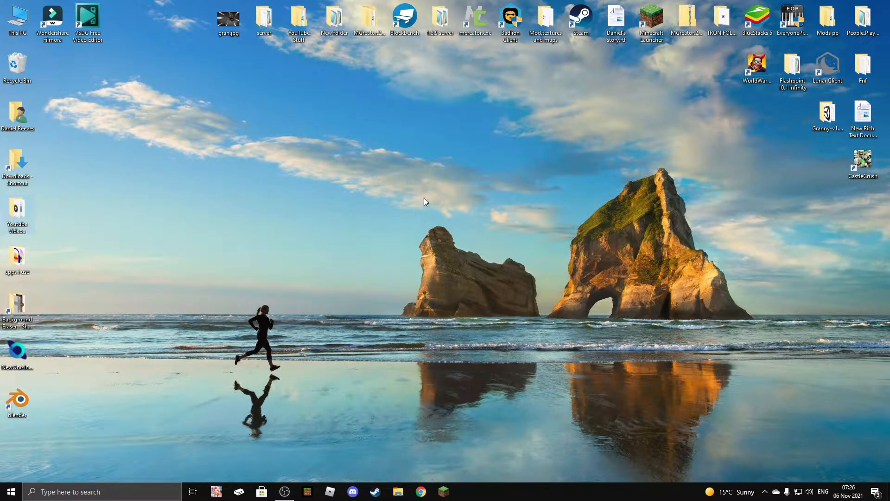
pyautogui.moveTo(481, 51)
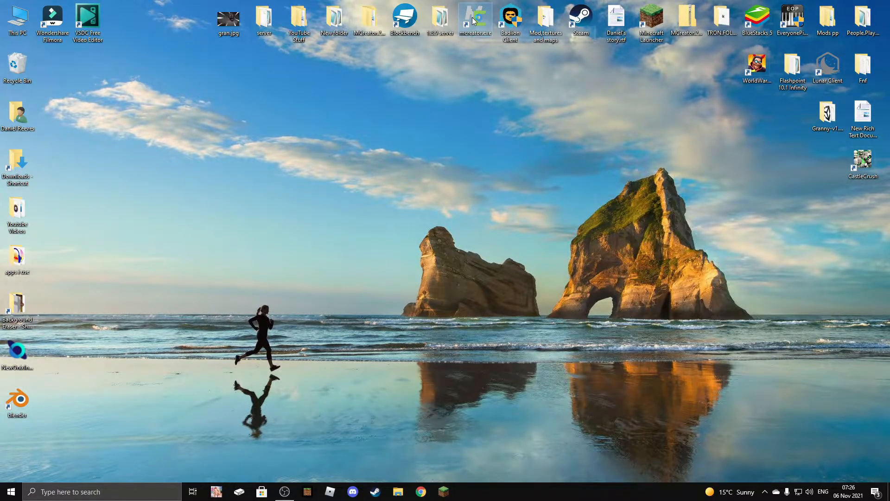
# Launch MCreator 2021.2 from its desktop shortcut to reach the start screen
pyautogui.doubleClick(475, 19)
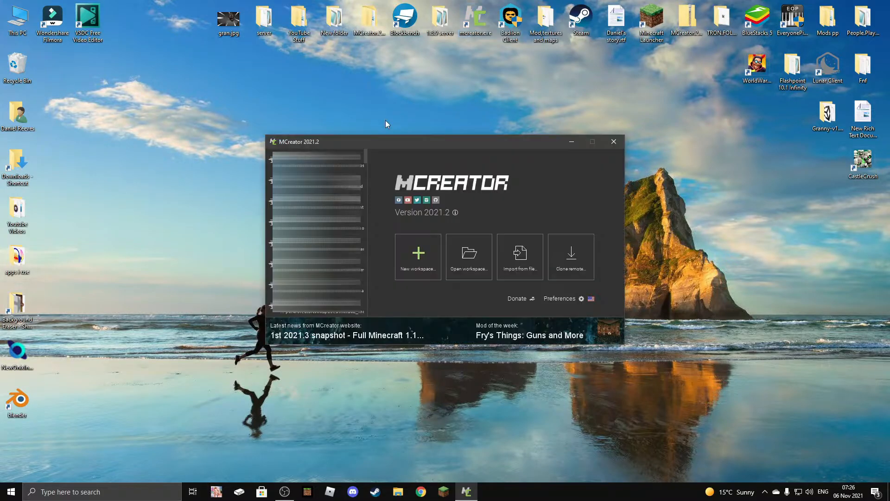
pyautogui.moveTo(411, 129)
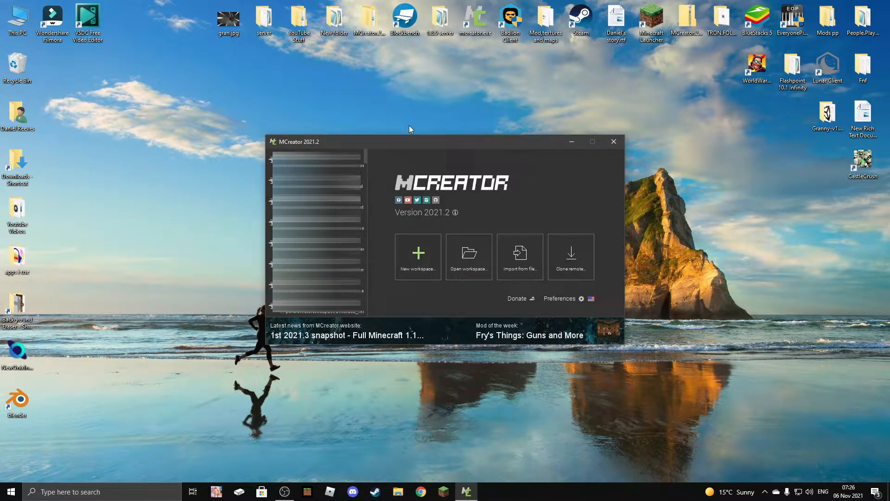
pyautogui.moveTo(412, 159)
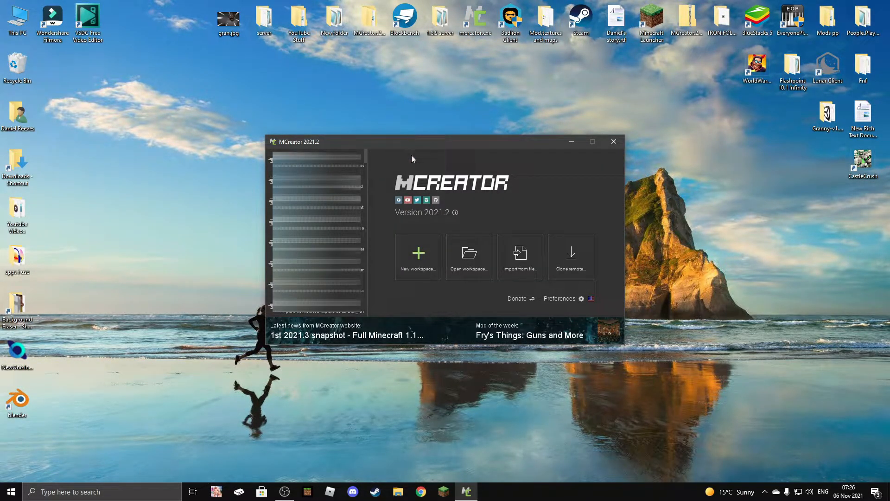
pyautogui.moveTo(418, 256)
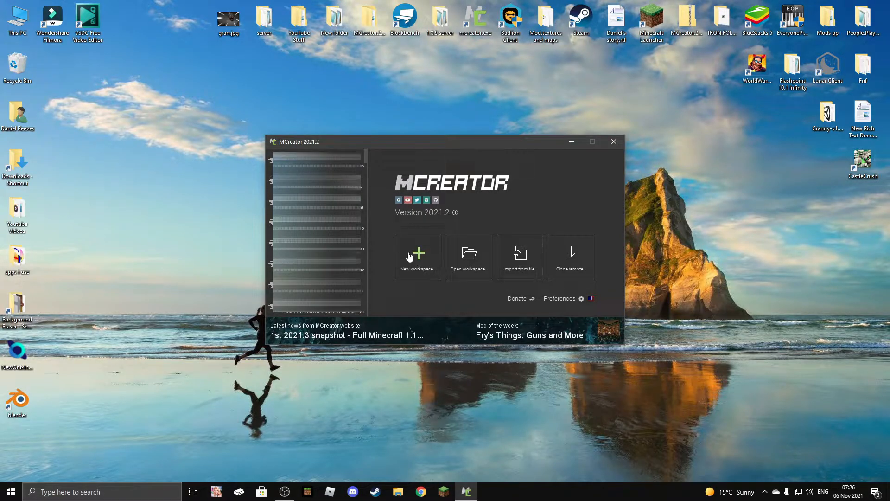
# Start a new workspace and choose a type with no generator, raising the Plugin needed prompt
pyautogui.click(417, 256)
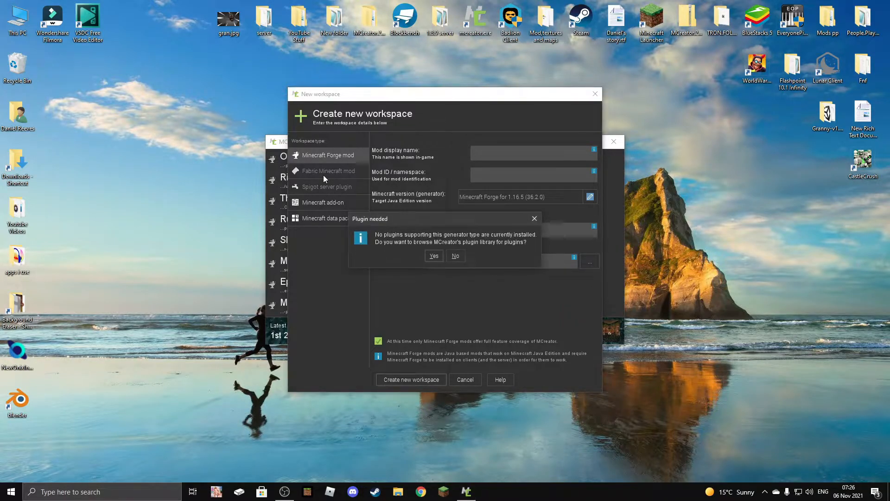
pyautogui.click(455, 256)
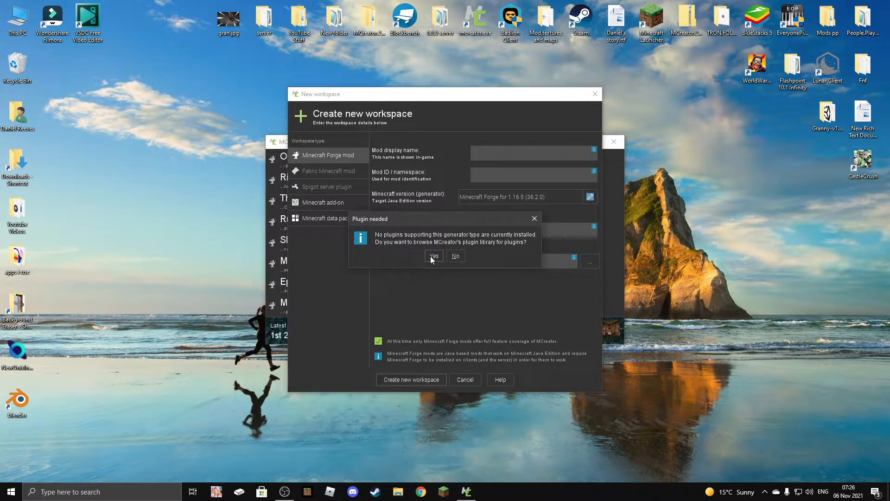
# Browse MCreator's plugin library in Chrome and download the Spigot Generator 1.0-alpha07 zip
pyautogui.click(455, 256)
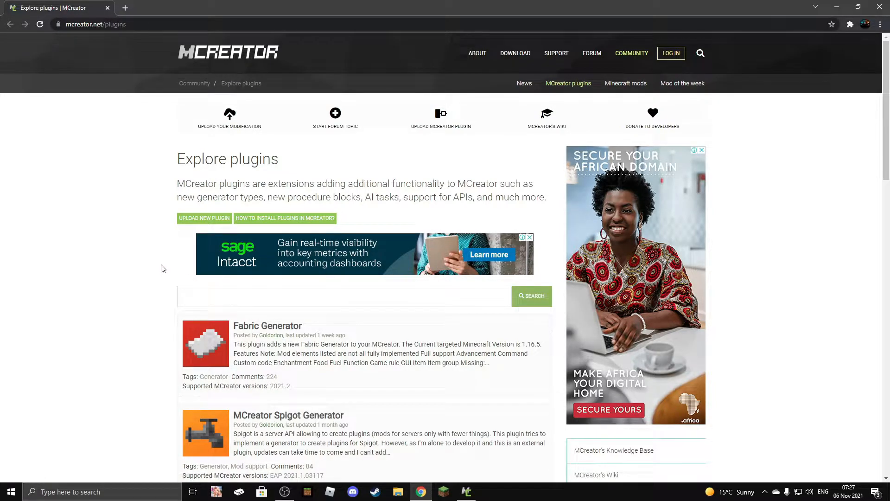
pyautogui.moveTo(97, 189)
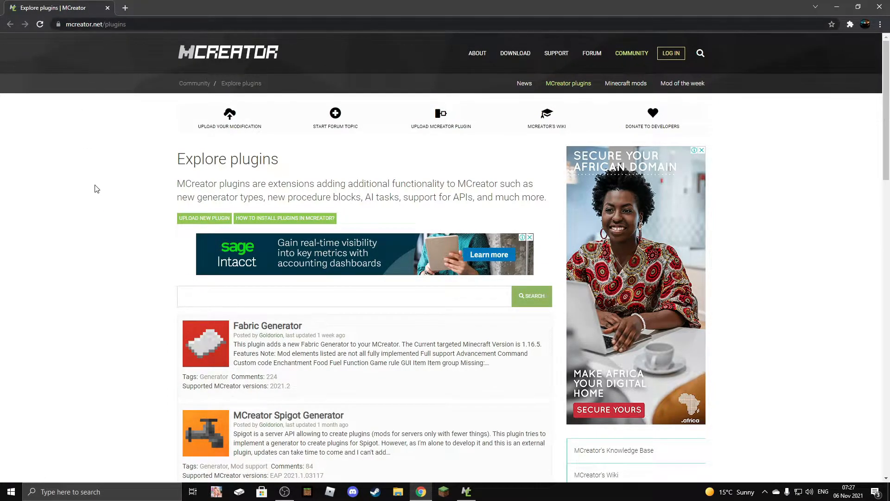
pyautogui.scroll(-3)
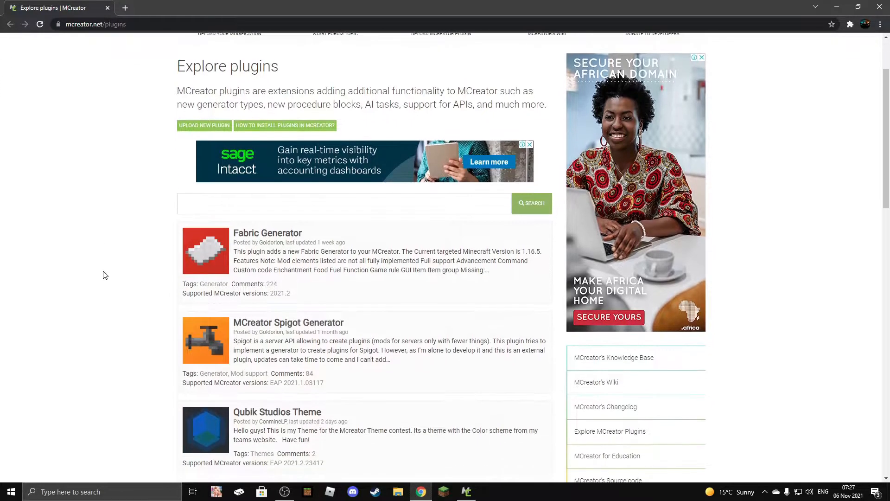
pyautogui.moveTo(90, 283)
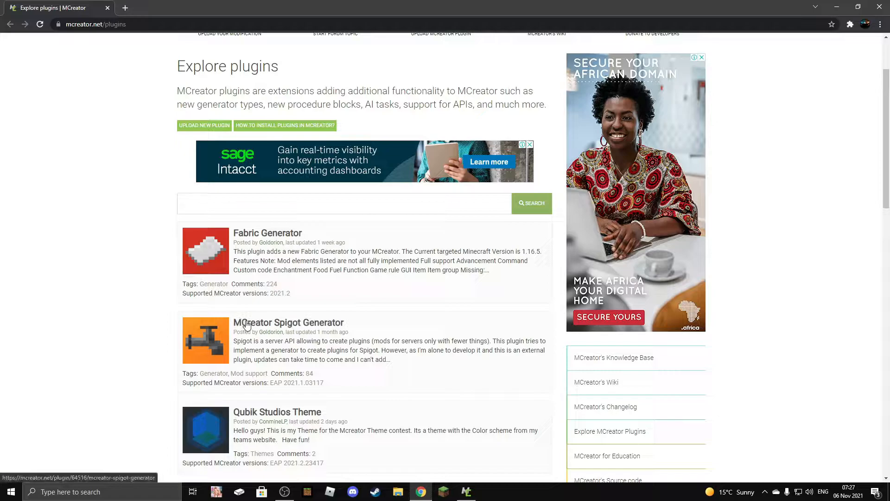
pyautogui.scroll(-3)
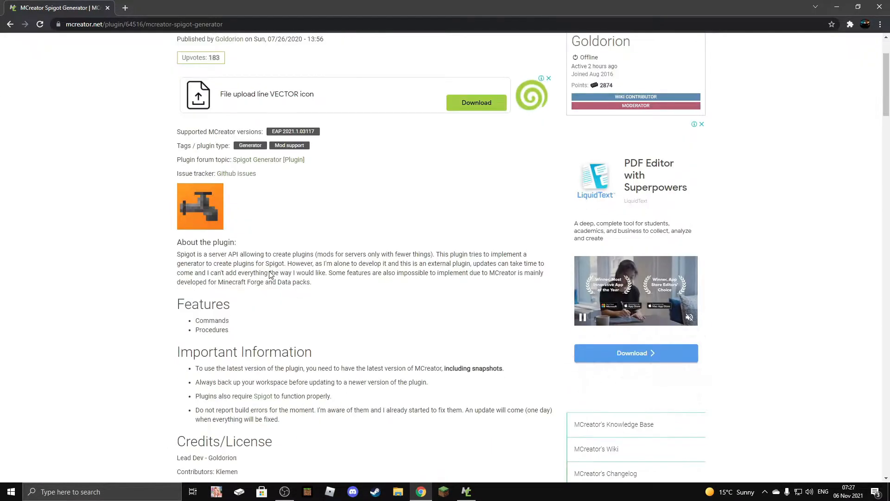
pyautogui.scroll(-3)
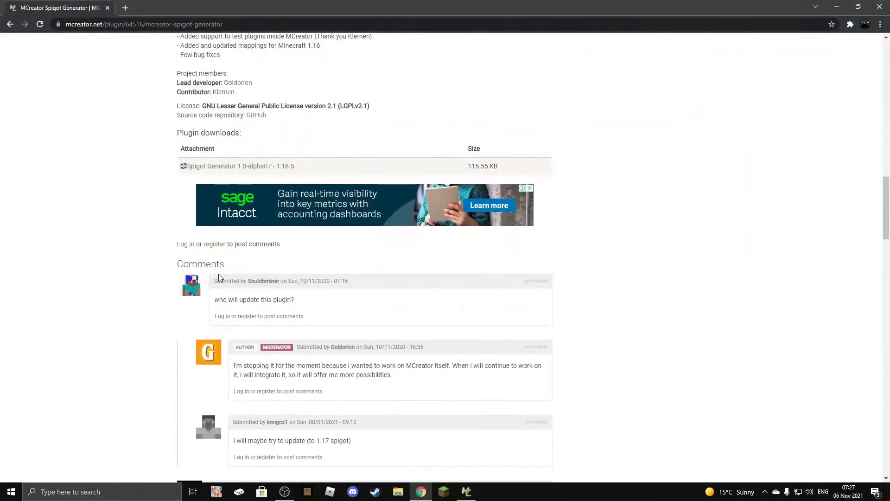
pyautogui.moveTo(226, 166)
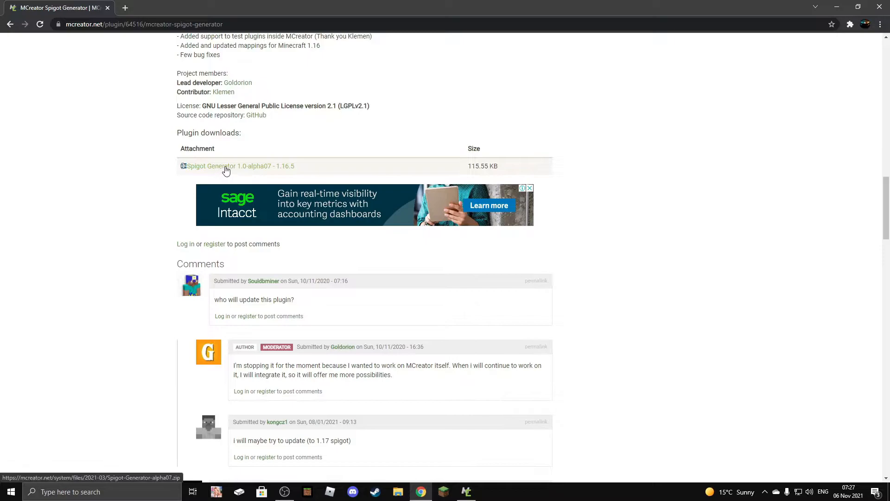
pyautogui.click(237, 166)
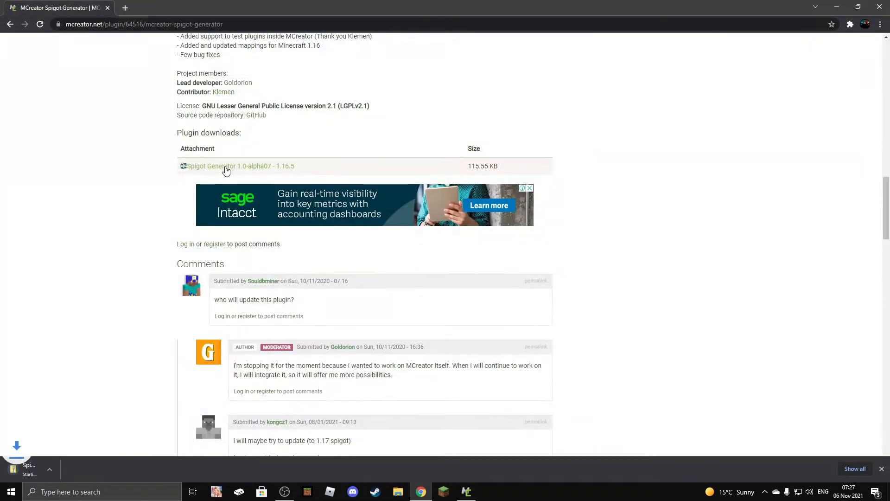
pyautogui.click(239, 166)
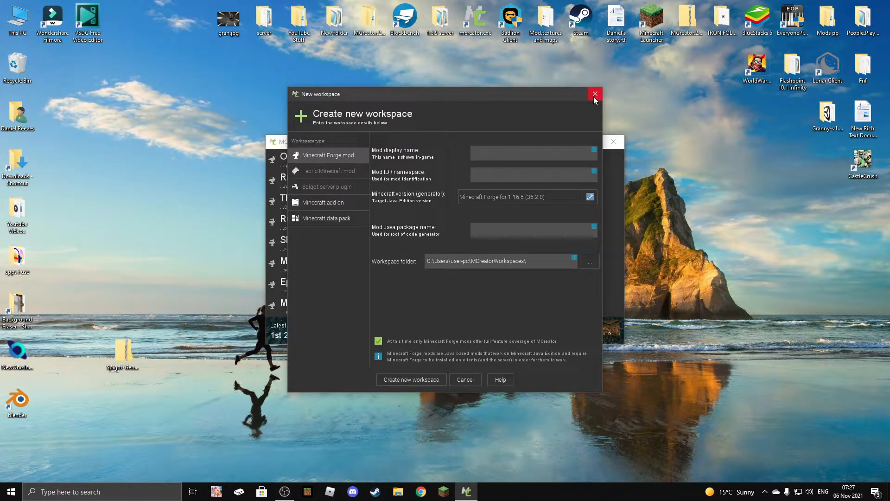
# Close the workspace form, move the plugin zip on the desktop and enter the MCreator folder
pyautogui.click(596, 94)
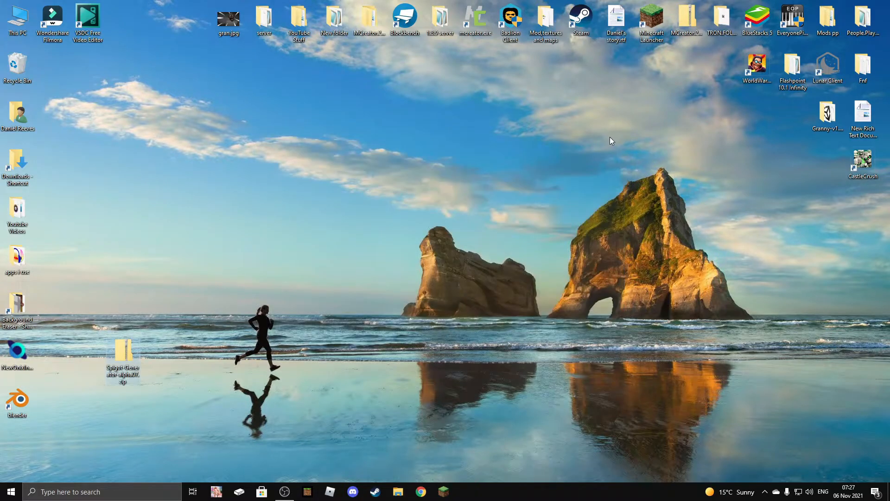
pyautogui.moveTo(122, 356); pyautogui.dragTo(265, 258)
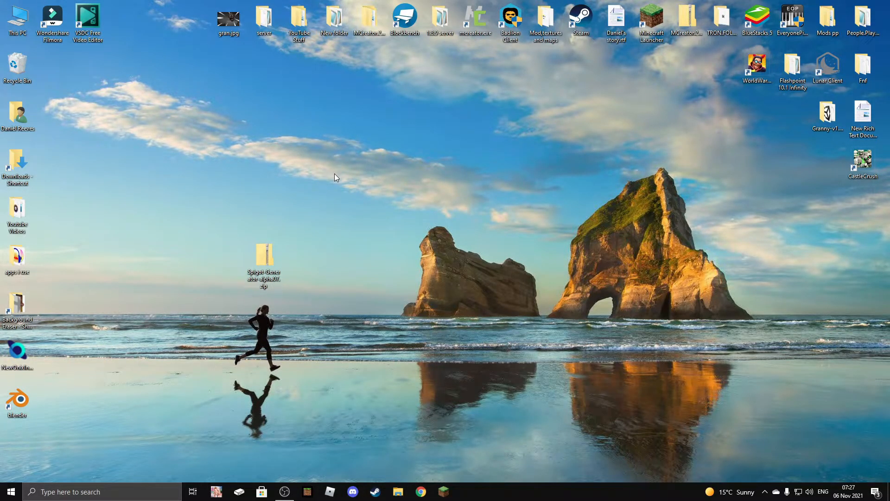
pyautogui.moveTo(368, 24)
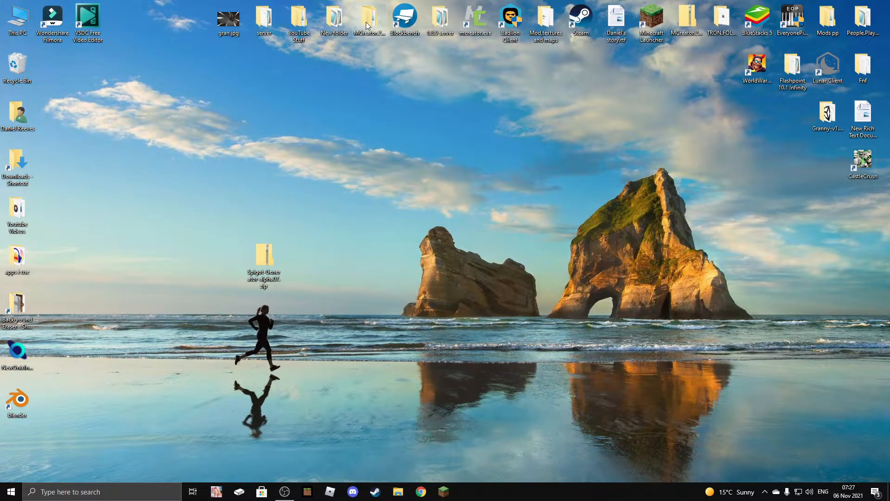
pyautogui.doubleClick(369, 22)
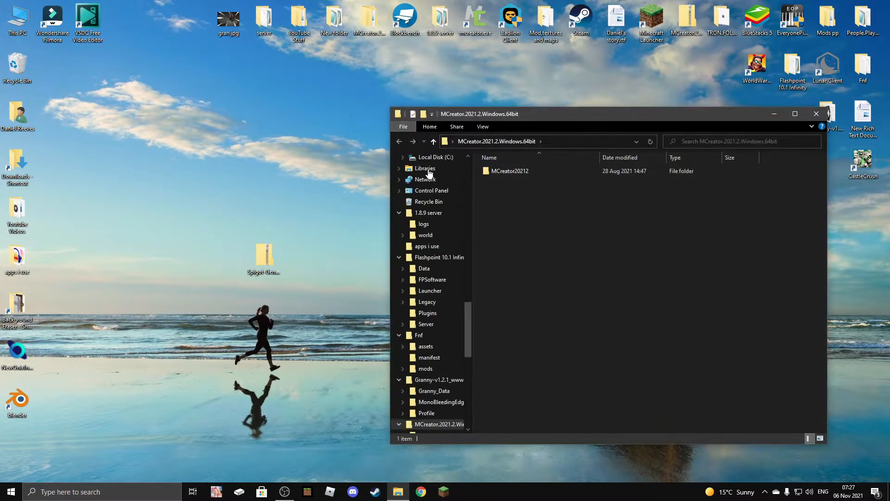
# Navigate into MCreator20212 > plugins so the Spigot Generator zip sits among the generator zips
pyautogui.click(509, 170)
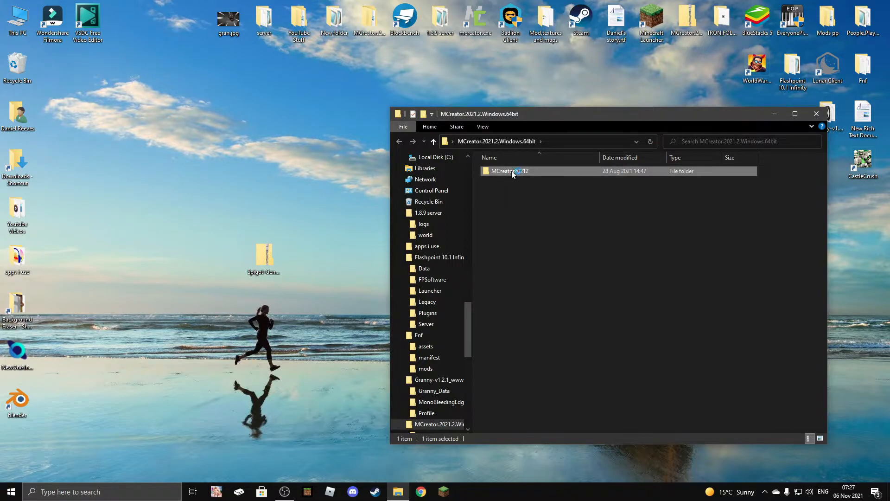
pyautogui.doubleClick(509, 171)
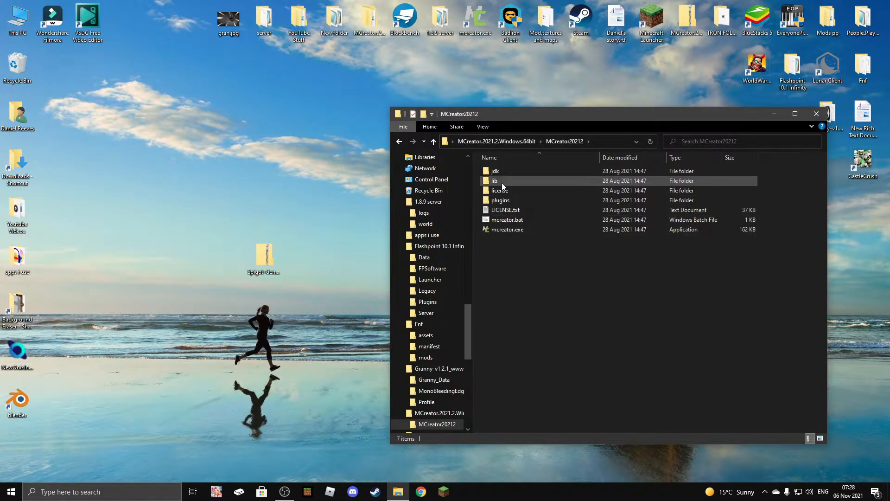
pyautogui.click(500, 200)
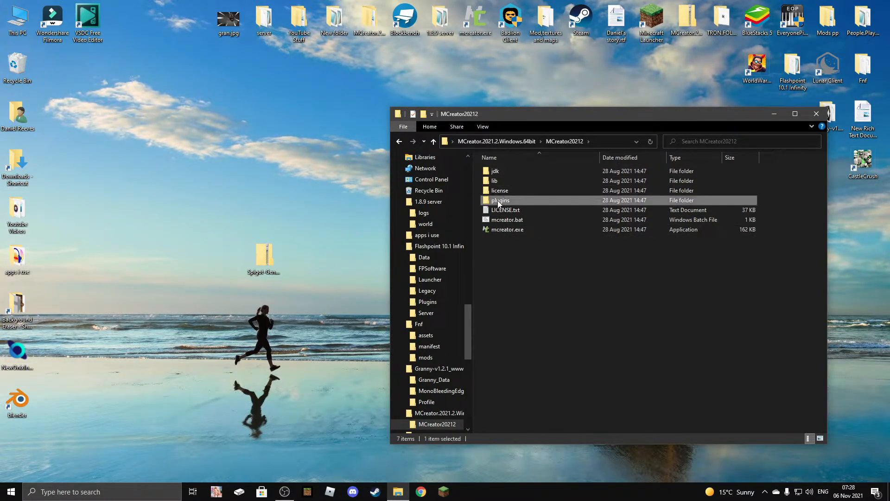
pyautogui.doubleClick(500, 201)
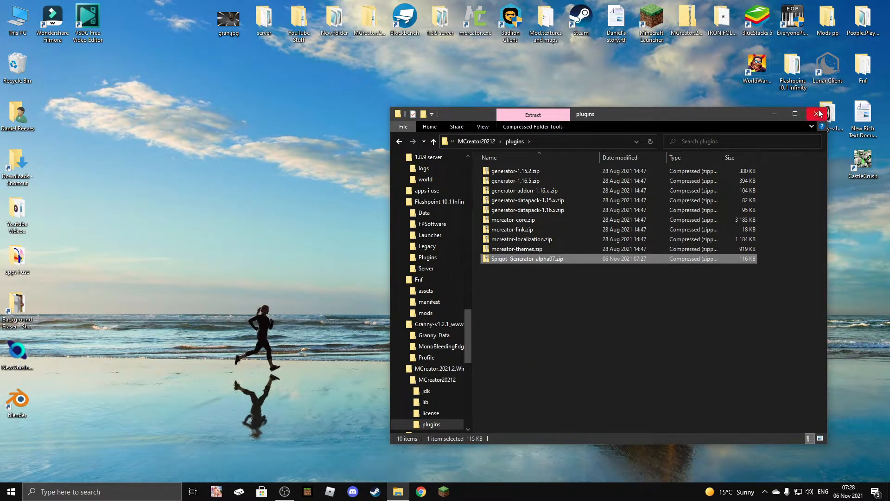
# Close Explorer, relaunch MCreator and start creating a new workspace
pyautogui.click(818, 113)
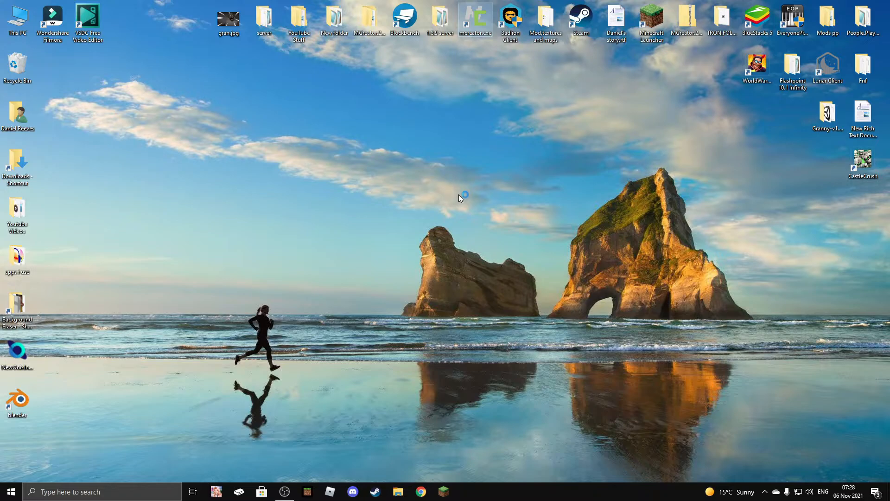
pyautogui.moveTo(460, 201)
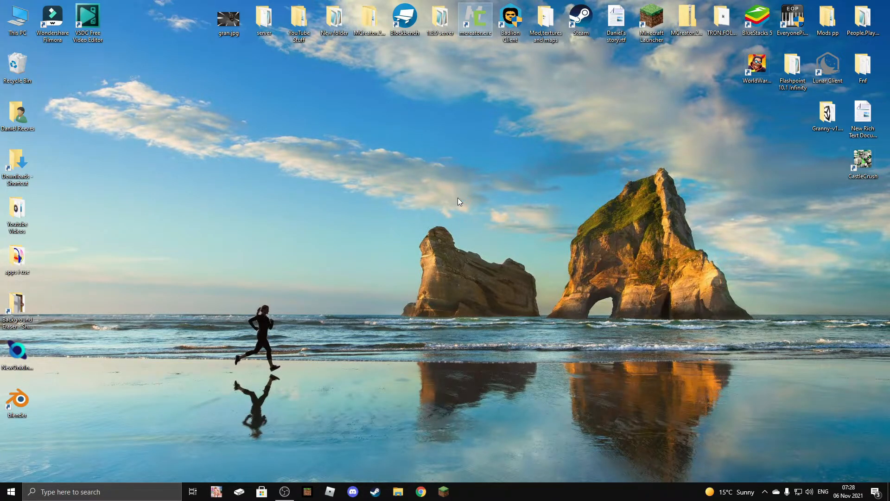
pyautogui.doubleClick(475, 19)
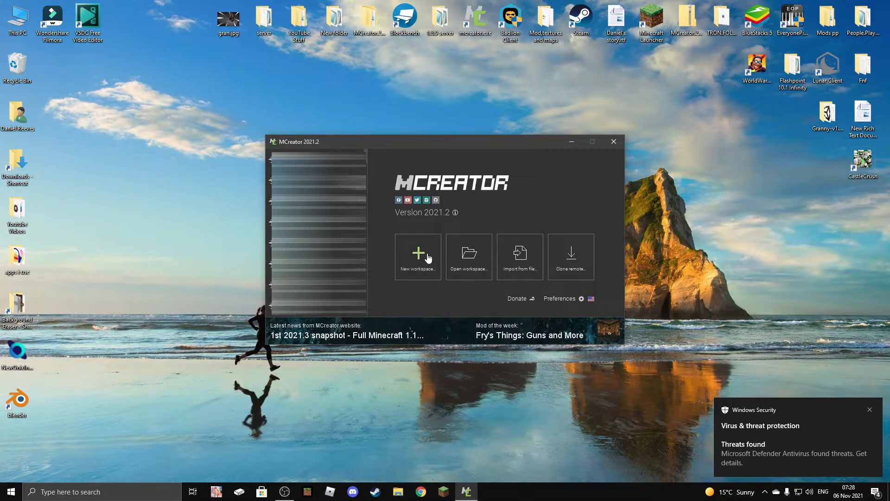
pyautogui.click(418, 256)
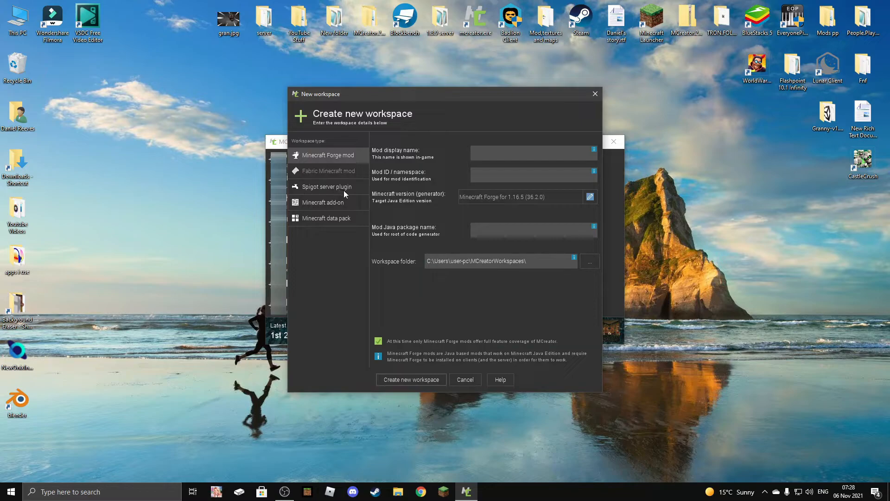
# Select the Spigot server plugin type targeting Spigot 1.16.5, then revert to Forge mod
pyautogui.click(326, 186)
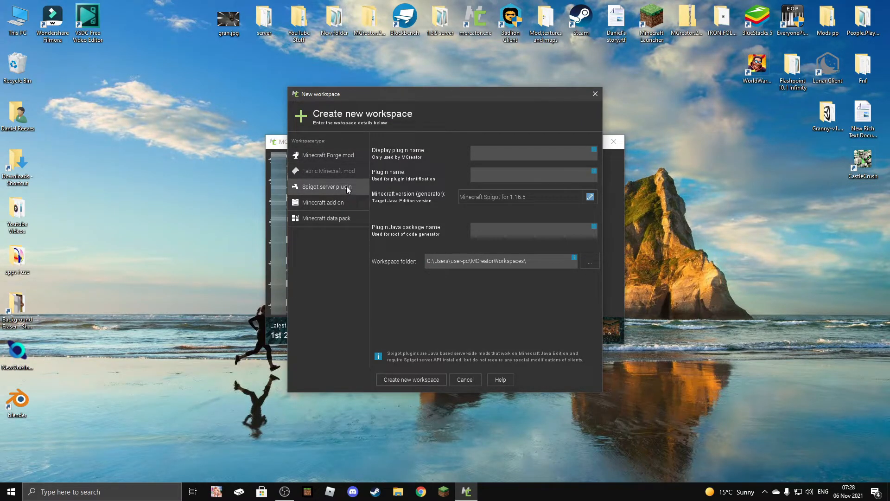
pyautogui.click(330, 155)
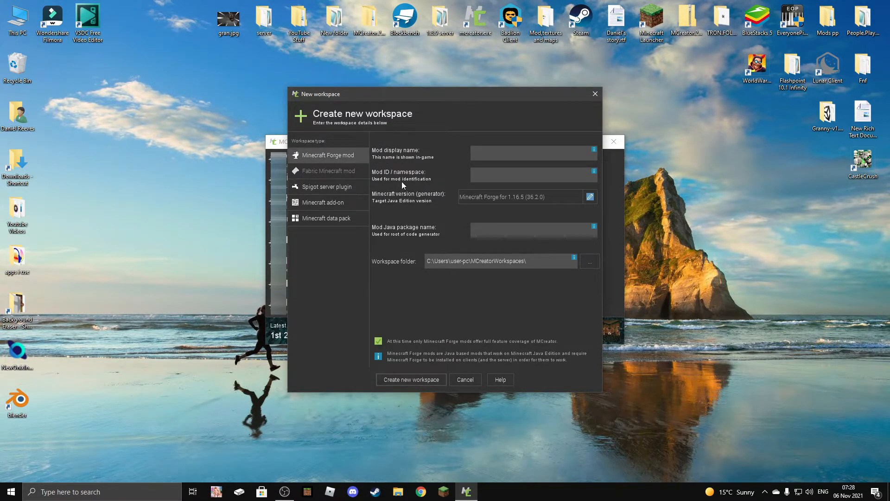